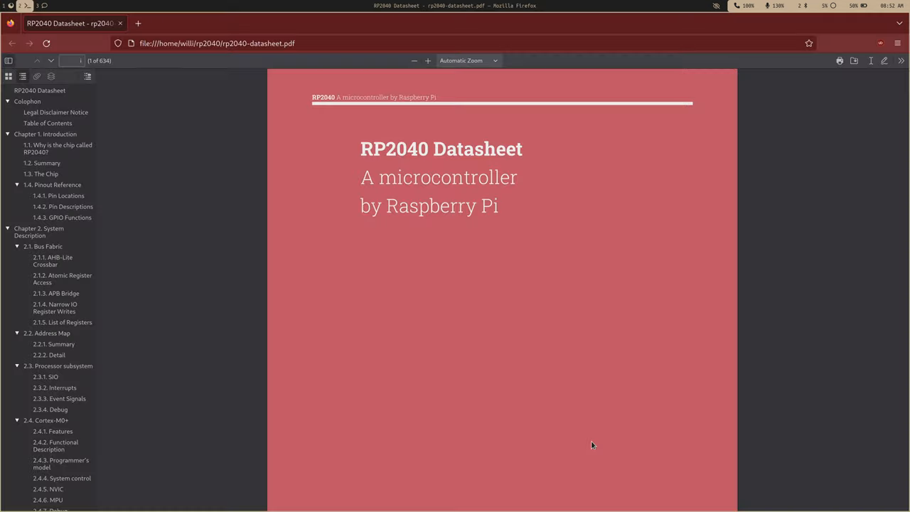
{"action": "mouse_move", "coordinate": [111, 383]}
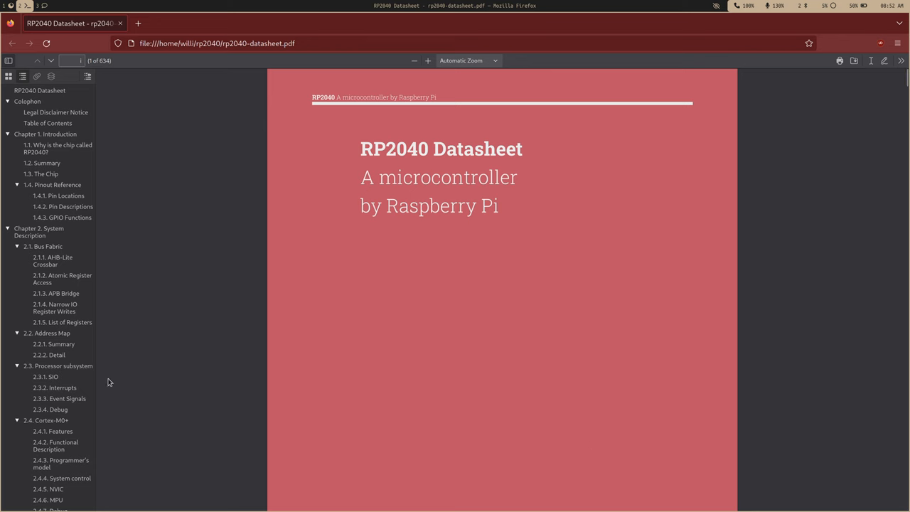
Scroll the datasheet to the 2.17 Ring Oscillator (ROSC) overview and trade-offs.
{"action": "scroll", "scroll_direction": "down", "scroll_amount": 3}
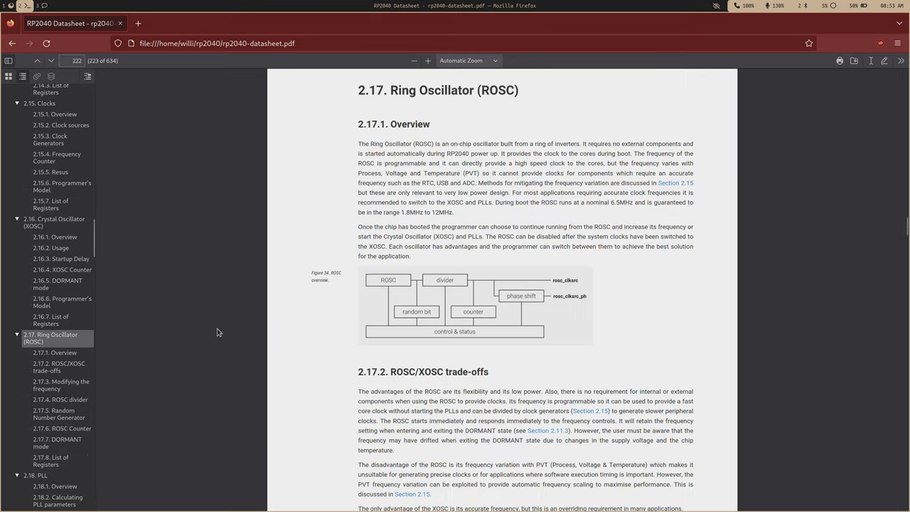
{"action": "mouse_move", "coordinate": [222, 333]}
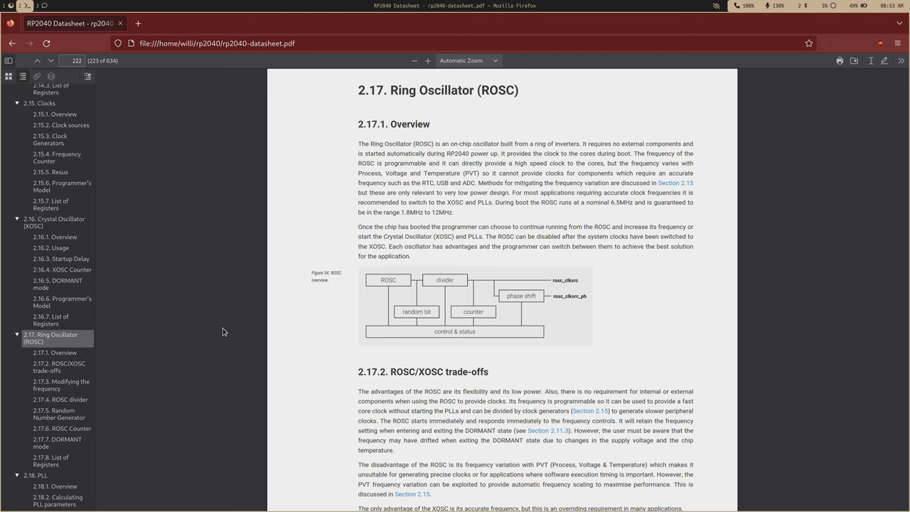
{"action": "scroll", "scroll_direction": "down", "scroll_amount": 3}
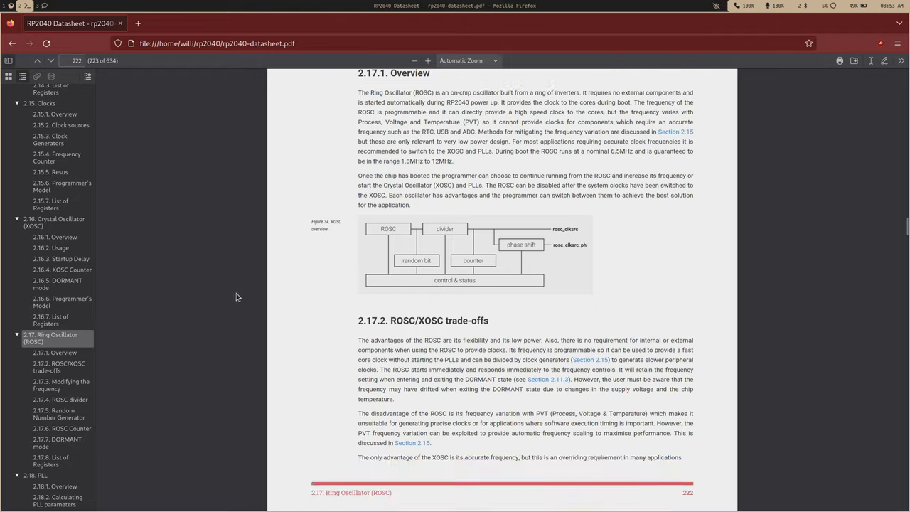
Scroll past the ROSC divider, RNG, counter and DORMANT mode to 2.17.8 List of Registers.
{"action": "scroll", "scroll_direction": "down", "scroll_amount": 3}
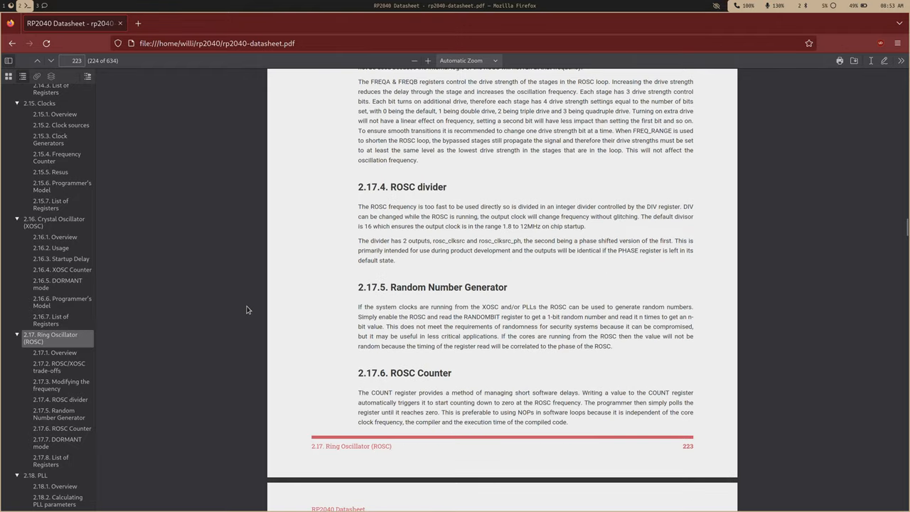
{"action": "scroll", "scroll_direction": "down", "scroll_amount": 3}
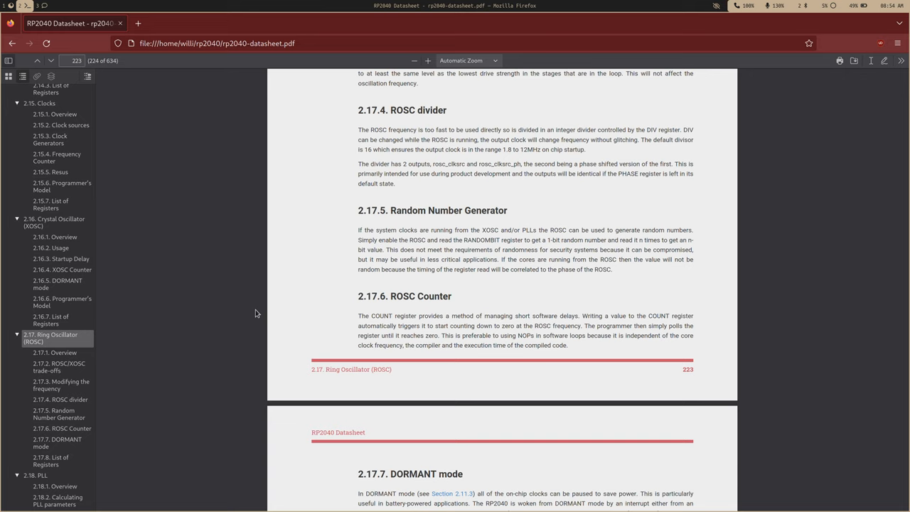
{"action": "mouse_move", "coordinate": [305, 284]}
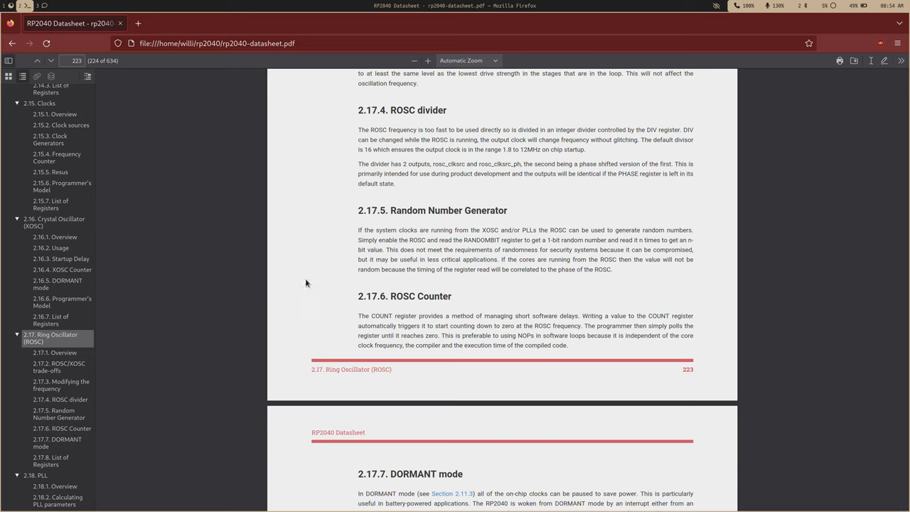
{"action": "scroll", "scroll_direction": "down", "scroll_amount": 3}
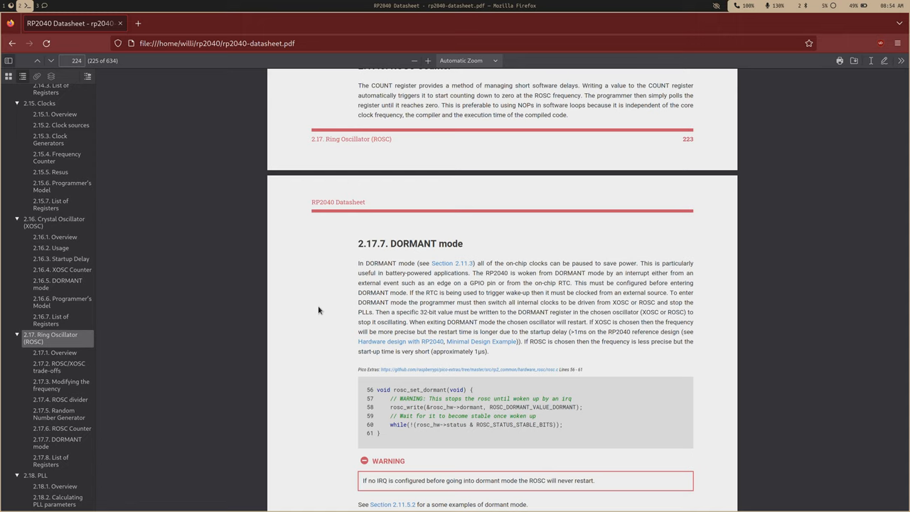
{"action": "mouse_move", "coordinate": [283, 245]}
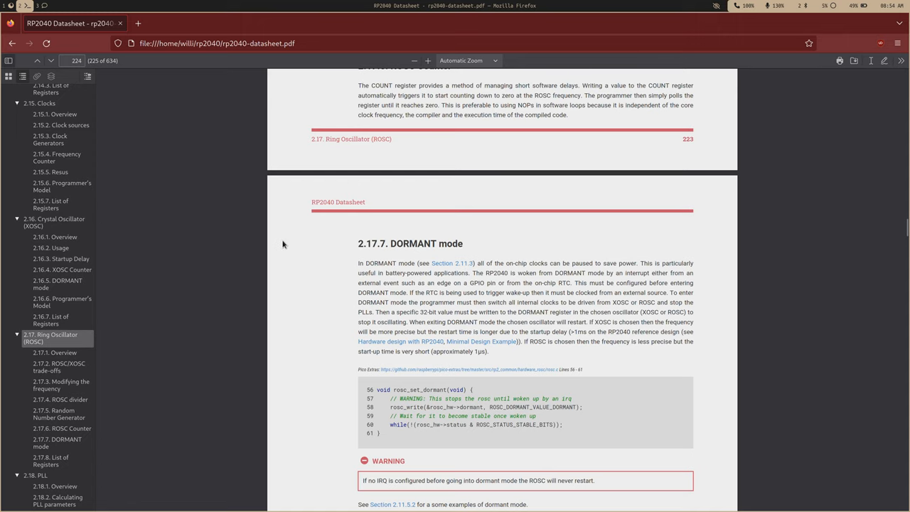
{"action": "scroll", "scroll_direction": "down", "scroll_amount": 3}
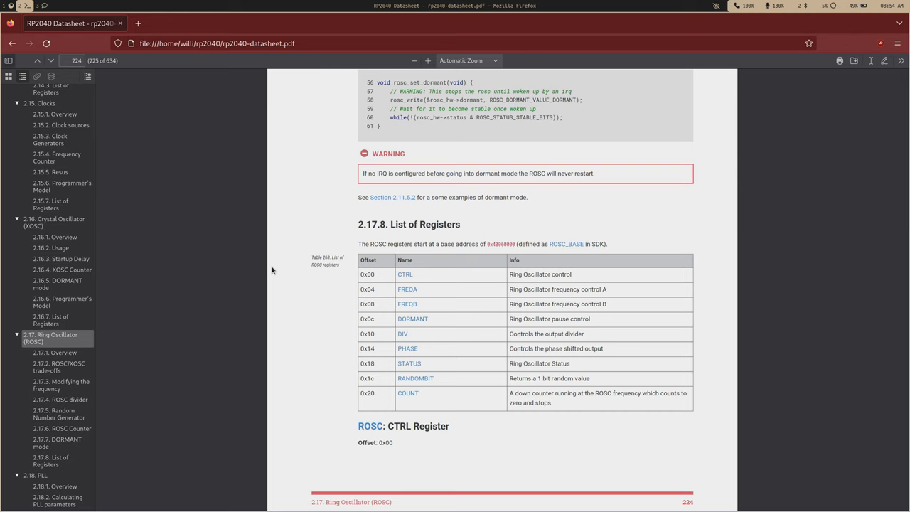
Scroll past the register list to the ROSC CTRL register bit table with ENABLE and FREQ_RANGE.
{"action": "scroll", "scroll_direction": "down", "scroll_amount": 3}
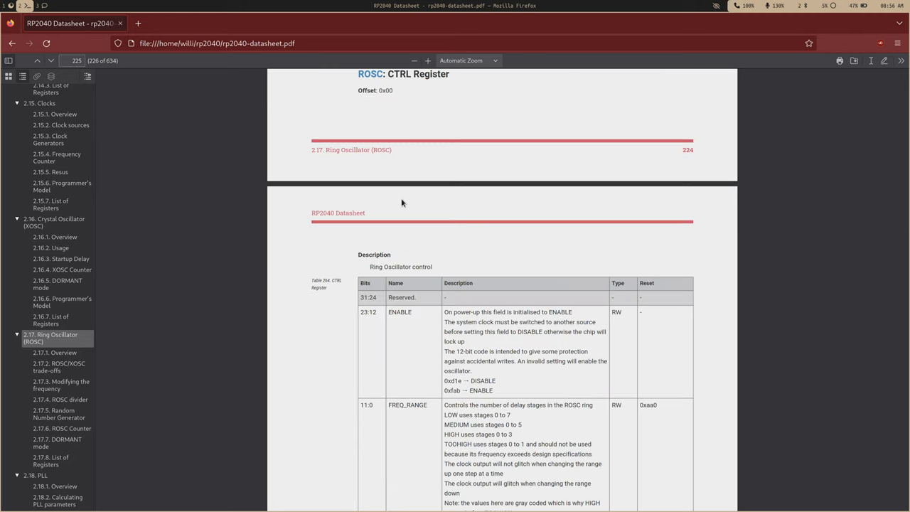
{"action": "scroll", "scroll_direction": "down", "scroll_amount": 3}
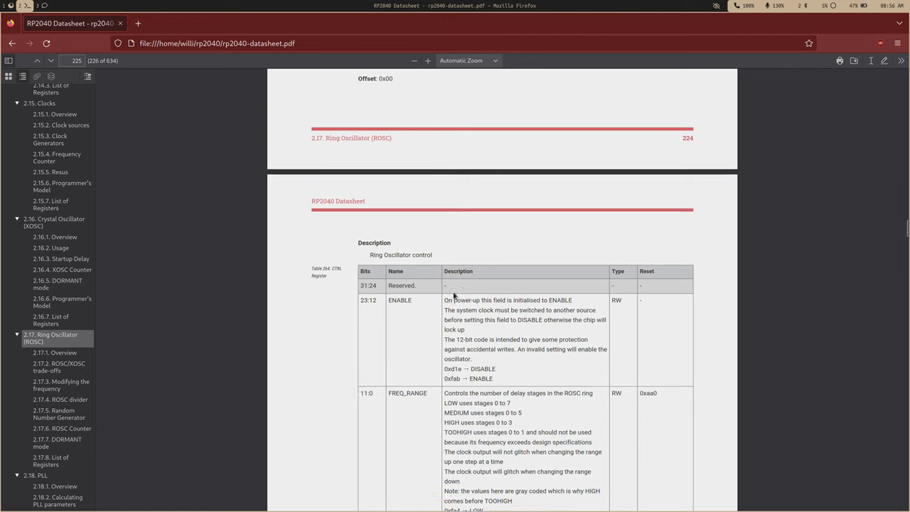
{"action": "scroll", "scroll_direction": "down", "scroll_amount": 3}
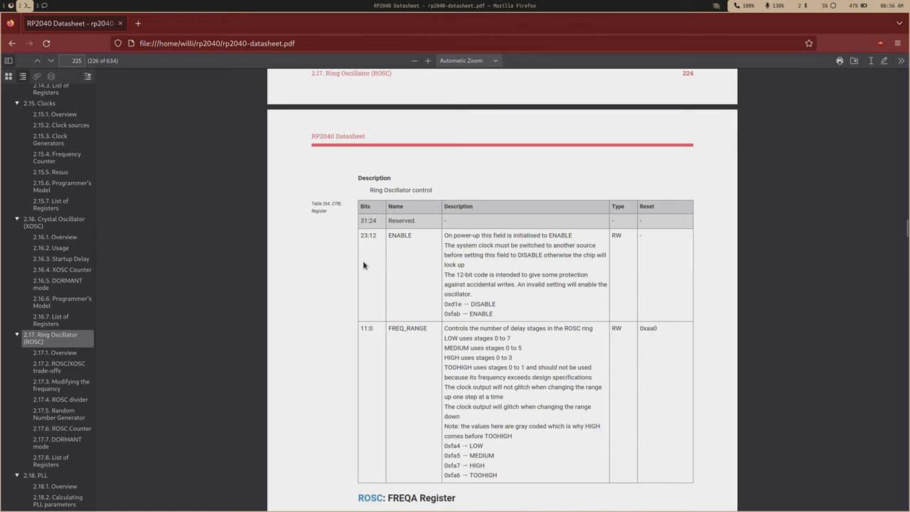
{"action": "mouse_move", "coordinate": [484, 300]}
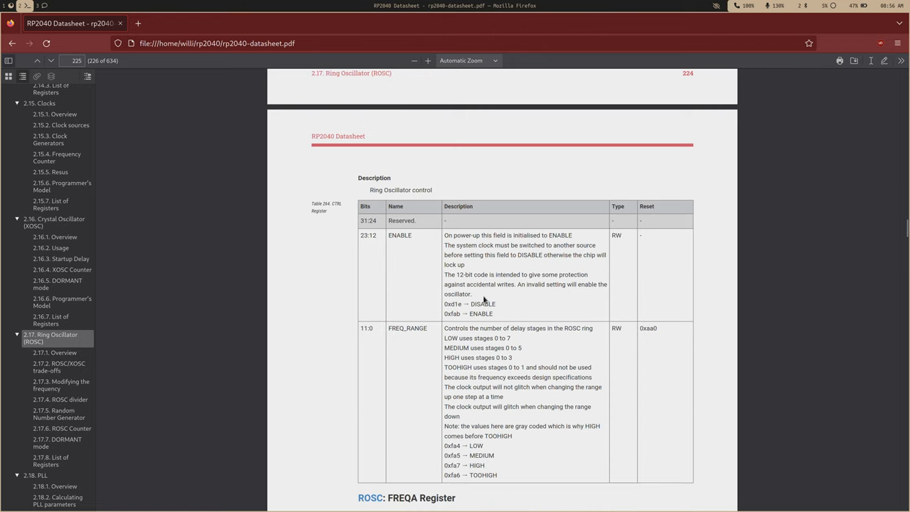
{"action": "mouse_move", "coordinate": [458, 245]}
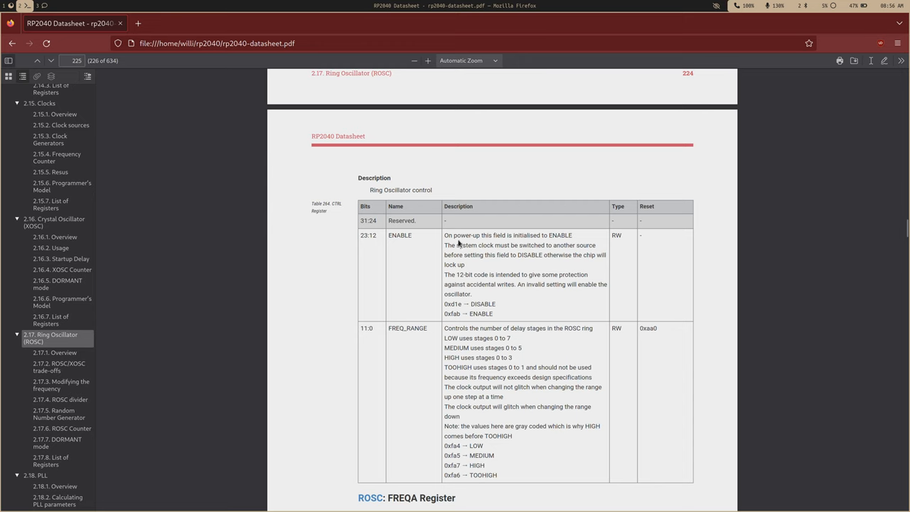
{"action": "scroll", "scroll_direction": "down", "scroll_amount": 3}
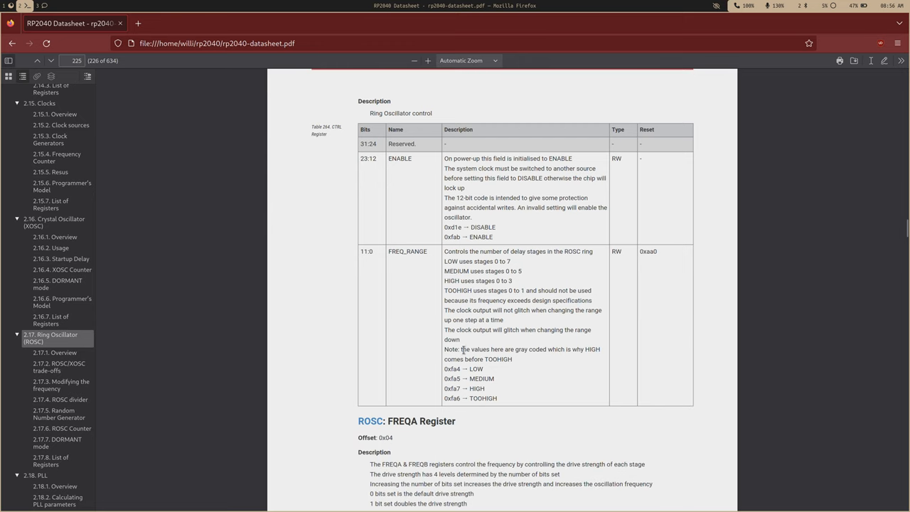
{"action": "mouse_move", "coordinate": [502, 348]}
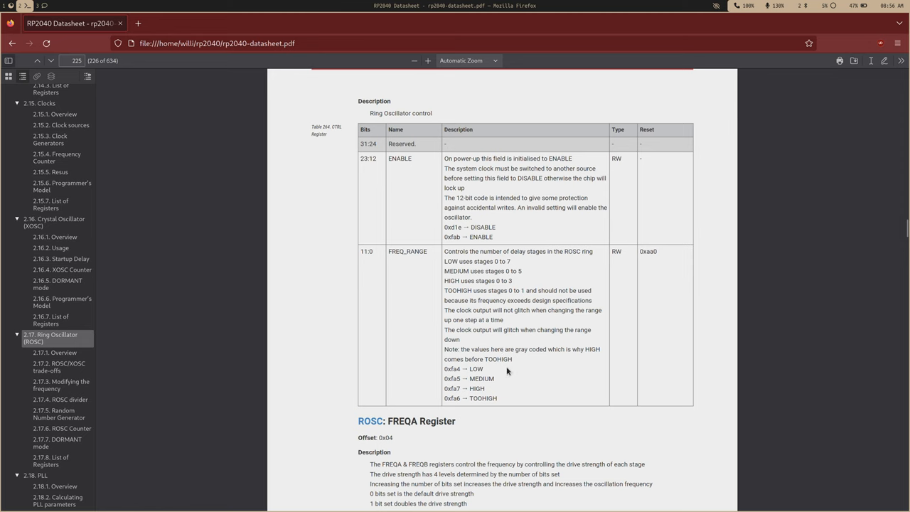
{"action": "mouse_move", "coordinate": [474, 381]}
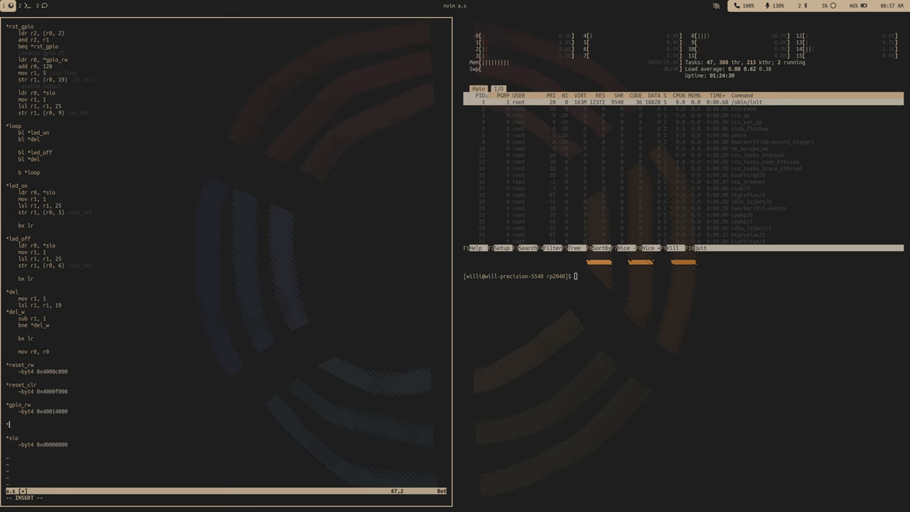
Add a rosc_rw label with a .word 0x40000000-based ROSC register address below gpio_rw.
{"action": "type", "text": "rosc_rw"}
{"action": "type", "text": "~byt4"}
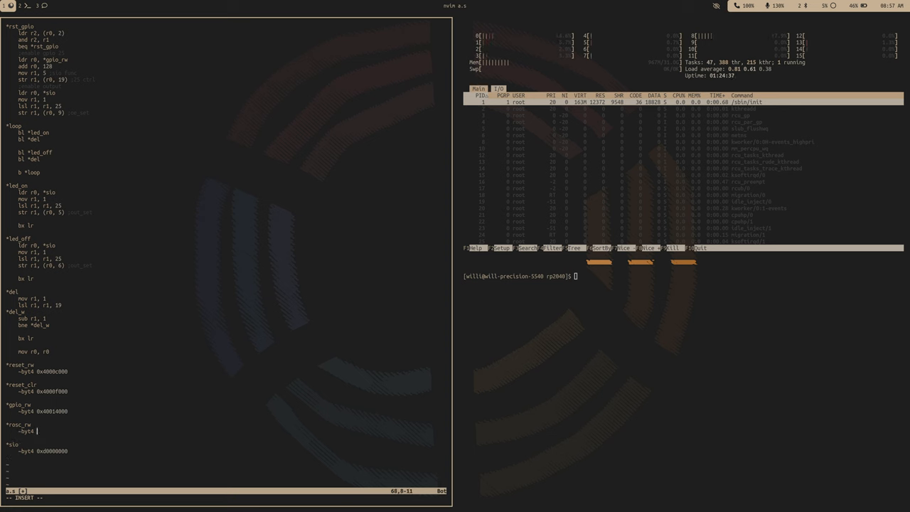
{"action": "type", "text": "0x4000"}
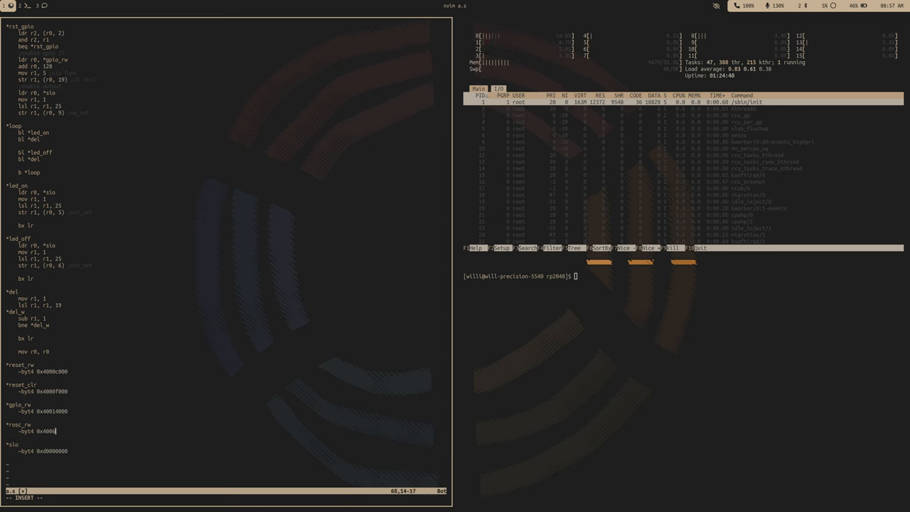
{"action": "type", "text": "0000"}
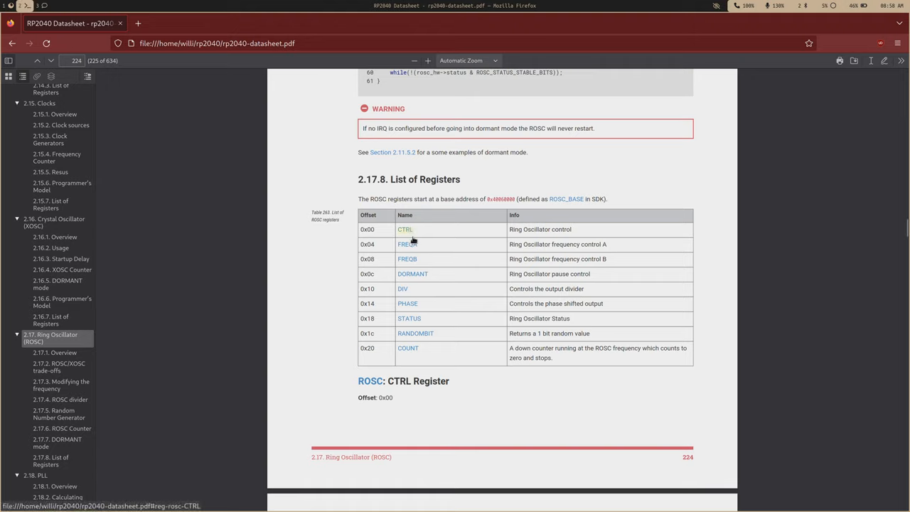
Scroll back to the ROSC CTRL register field table showing ENABLE and FREQ_RANGE values.
{"action": "scroll", "scroll_direction": "down", "scroll_amount": 3}
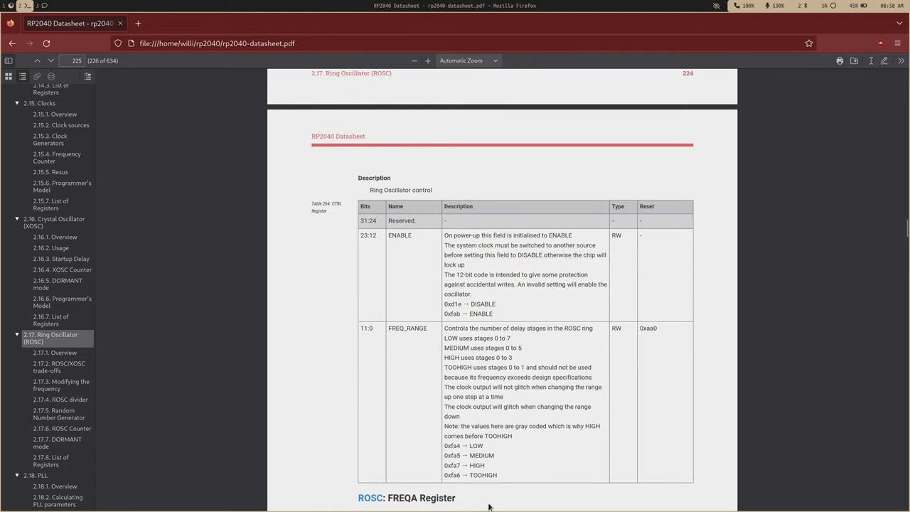
{"action": "mouse_move", "coordinate": [464, 483]}
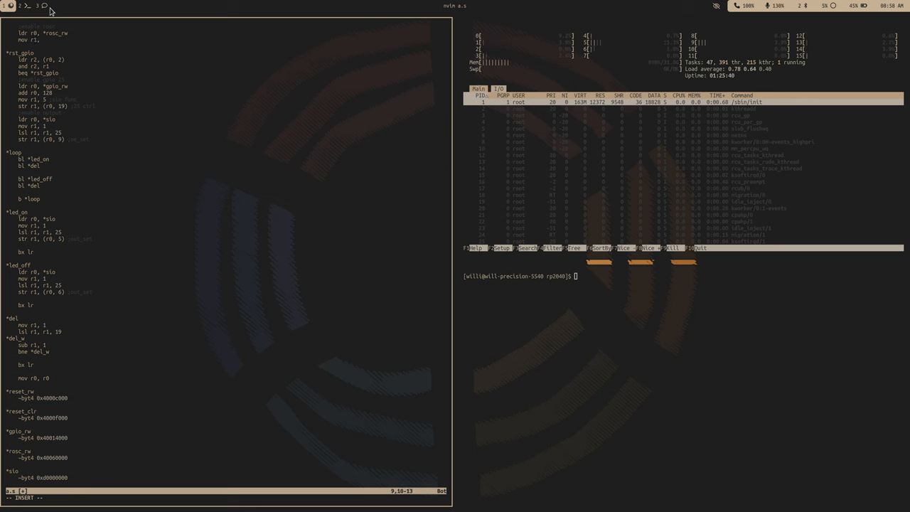
Write the ROSC setup loading rosc_rw, shifting r1 and storing with an str instruction.
{"action": "type", "text": "50"}
{"action": "type", "text": "add r1,"}
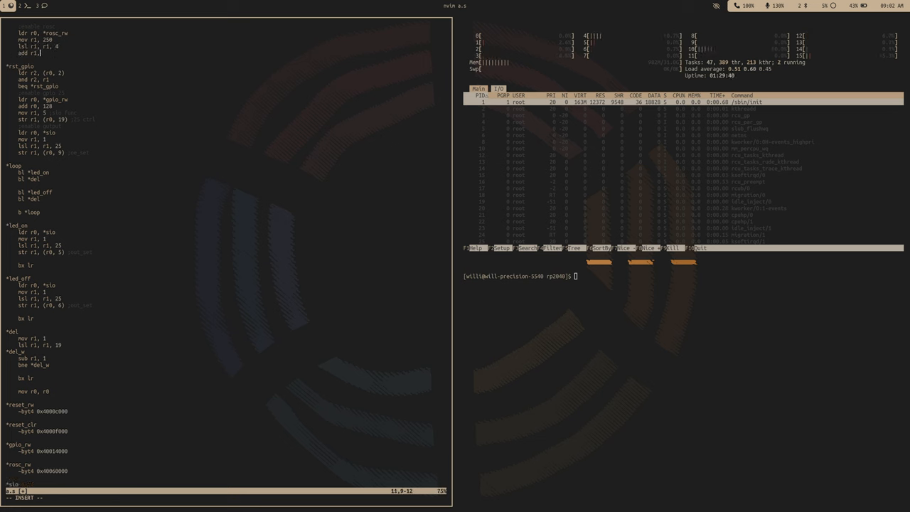
{"action": "type", "text": "6"}
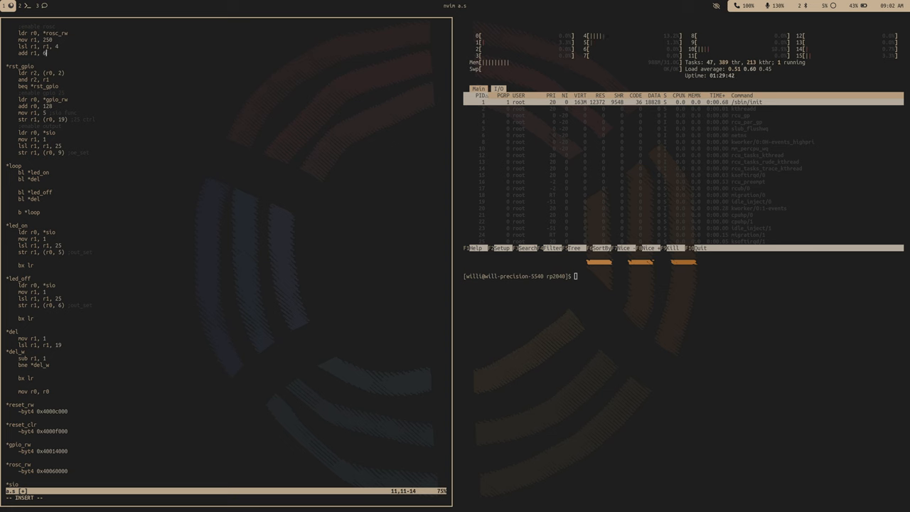
{"action": "type", "text": "str"}
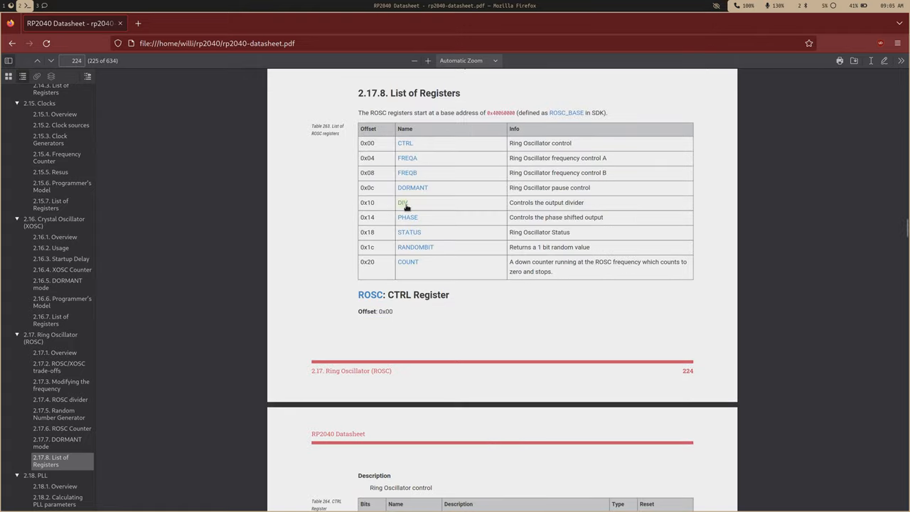
Scroll the datasheet past the FREQA drive-strength fields to the FREQB register and its PASSWD field.
{"action": "scroll", "scroll_direction": "down", "scroll_amount": 3}
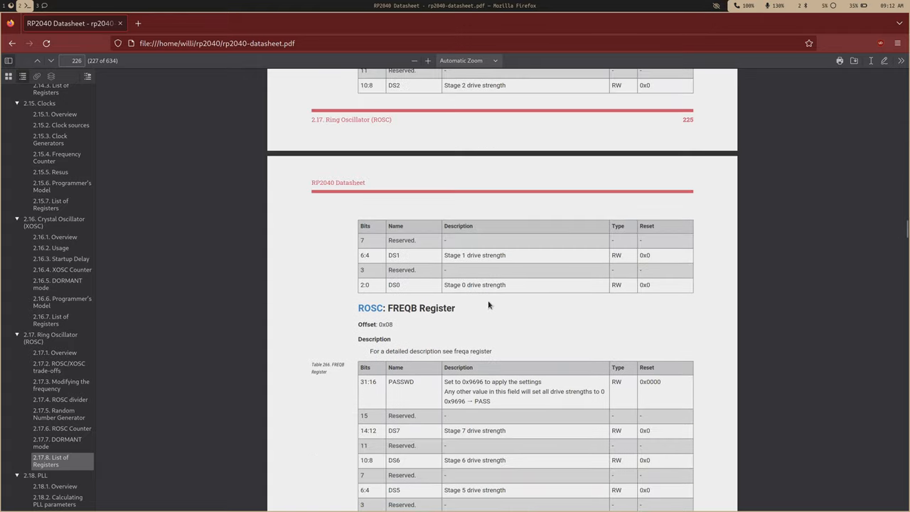
Read 2.17.3 Modifying the frequency from the outline, then return to the FREQA/FREQB drive-strength fields.
{"action": "scroll", "scroll_direction": "down", "scroll_amount": 3}
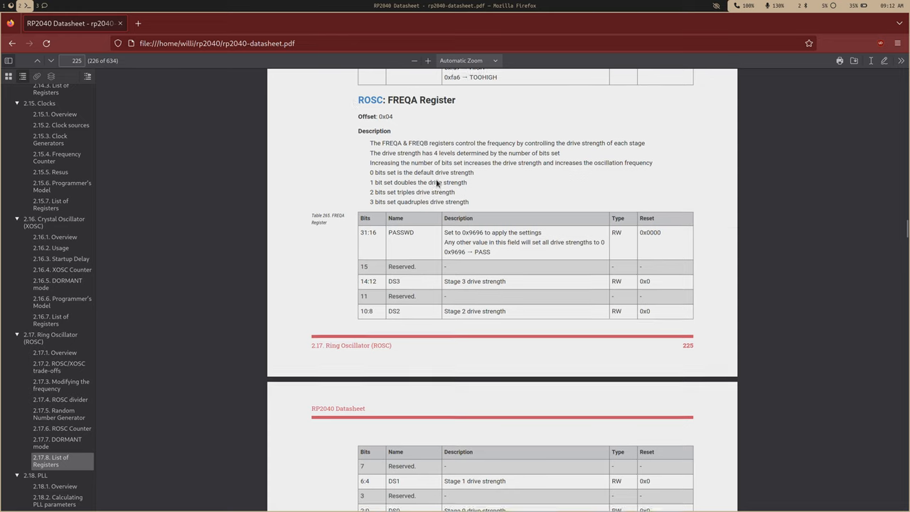
{"action": "scroll", "scroll_direction": "down", "scroll_amount": 3}
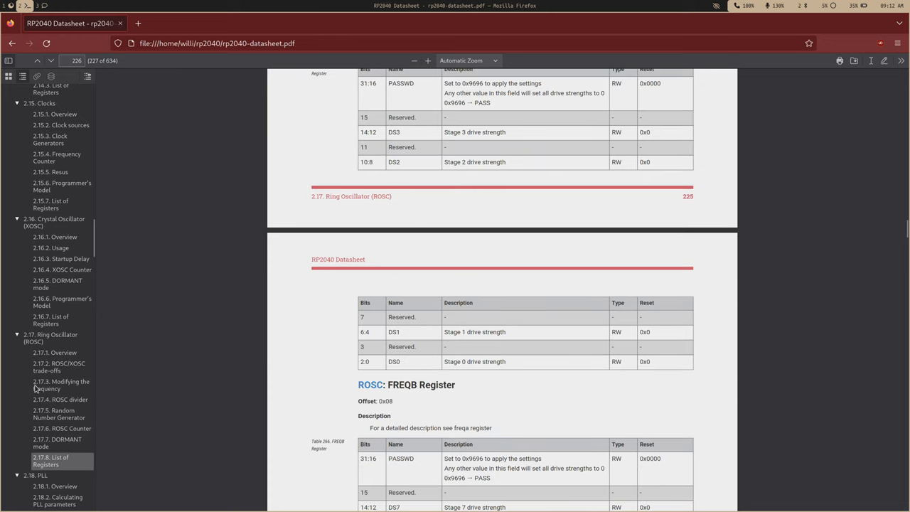
{"action": "left_click", "coordinate": [59, 383]}
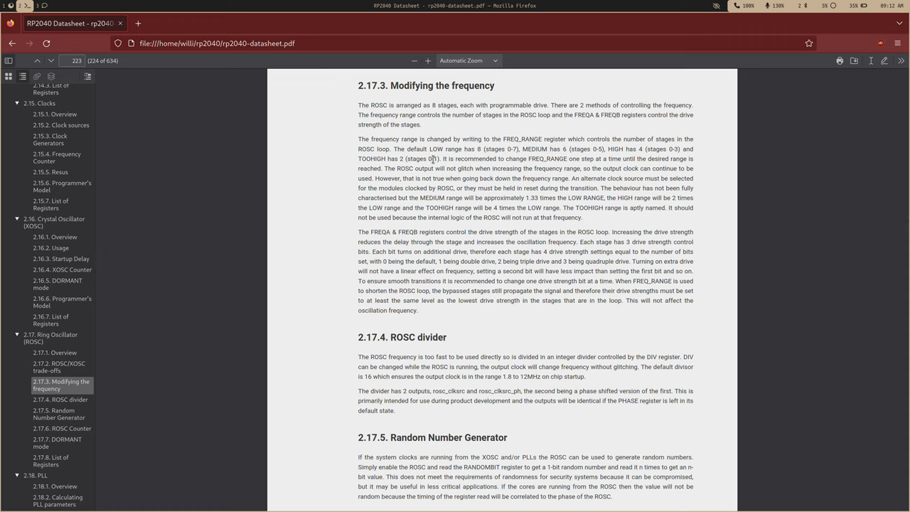
{"action": "mouse_move", "coordinate": [131, 348]}
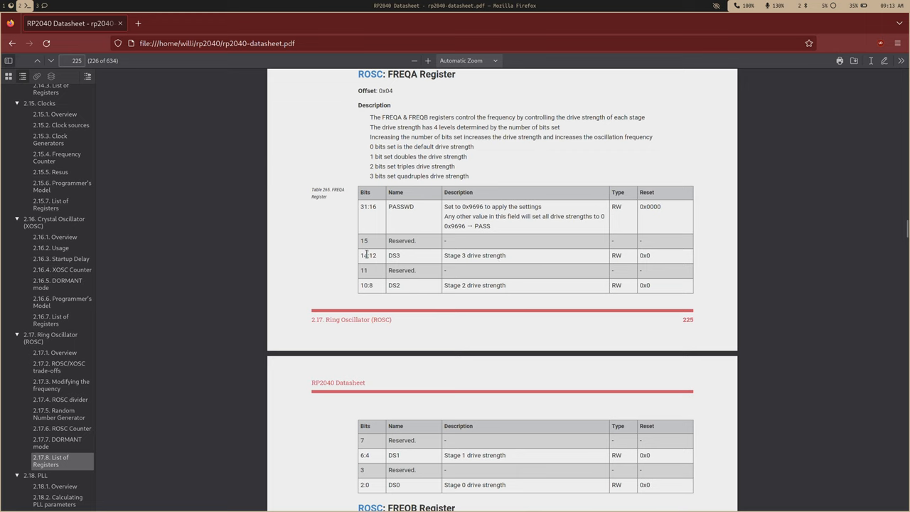
{"action": "mouse_move", "coordinate": [426, 259]}
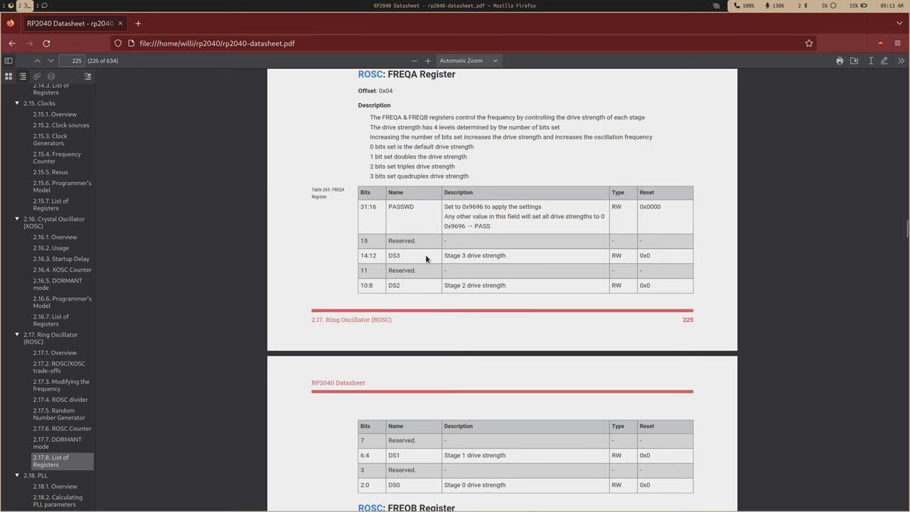
{"action": "scroll", "scroll_direction": "down", "scroll_amount": 3}
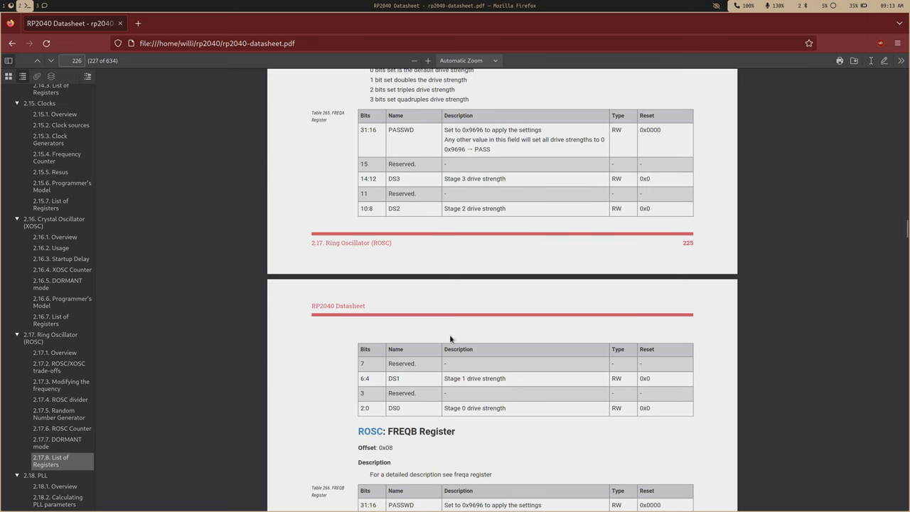
{"action": "mouse_move", "coordinate": [421, 364]}
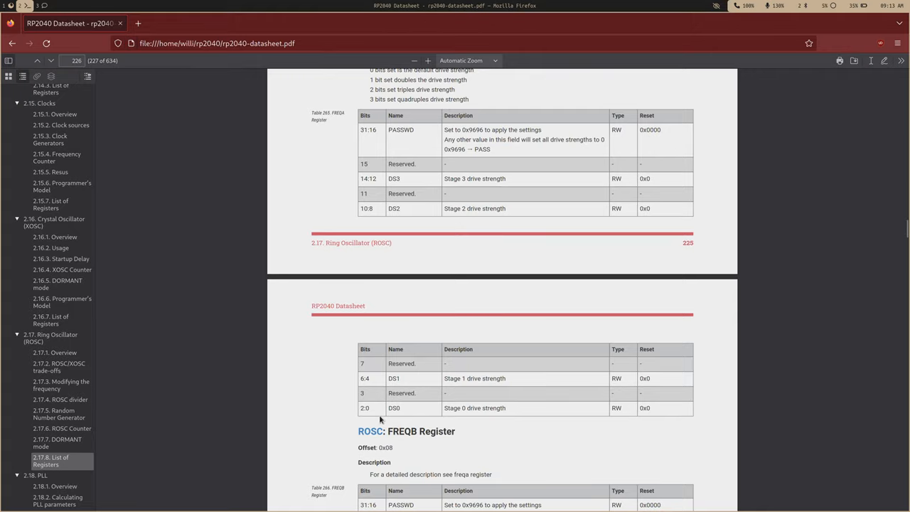
{"action": "mouse_move", "coordinate": [366, 405]}
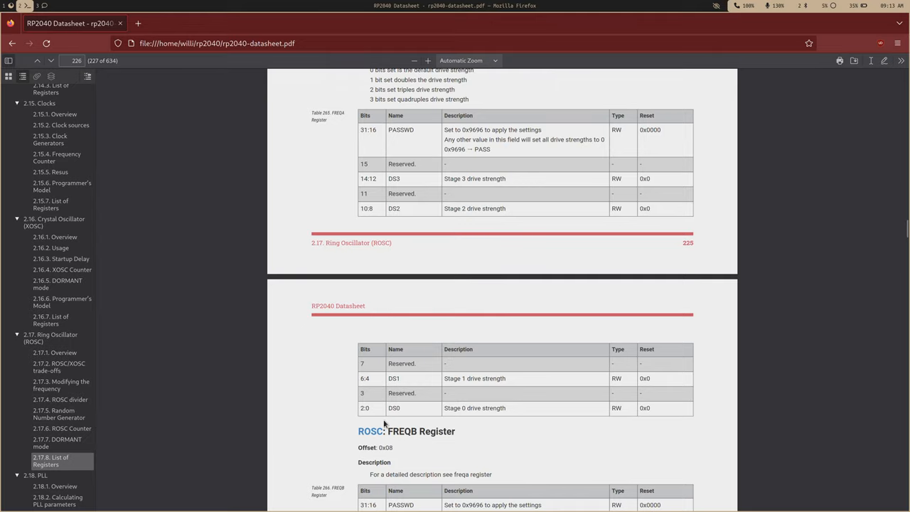
{"action": "mouse_move", "coordinate": [340, 174]}
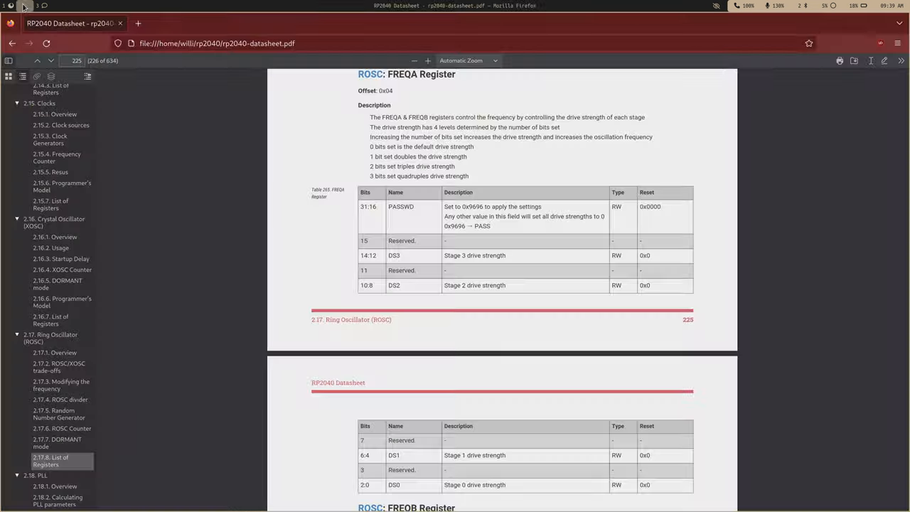
Select the 0x9696 PASSWD value in the ROSC FREQA register table.
{"action": "left_click_drag", "start_coordinate": [359, 74], "coordinate": [405, 206]}
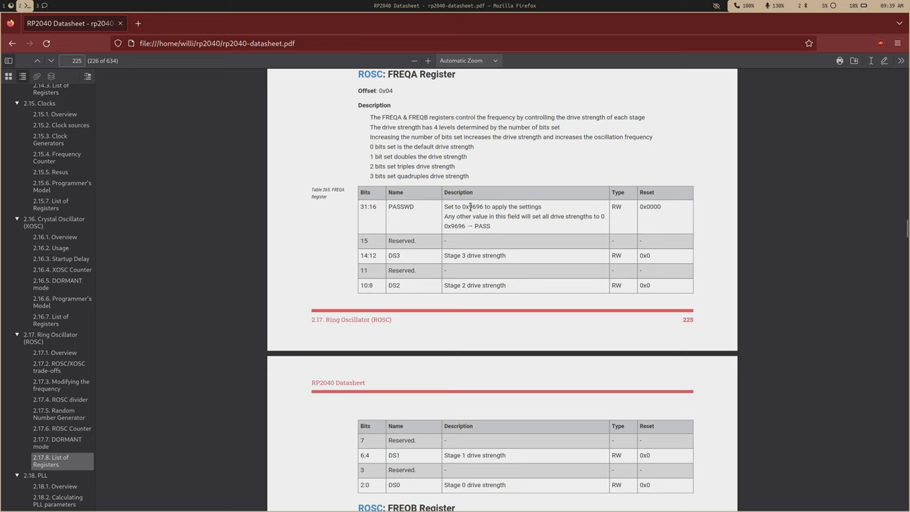
{"action": "mouse_move", "coordinate": [455, 254]}
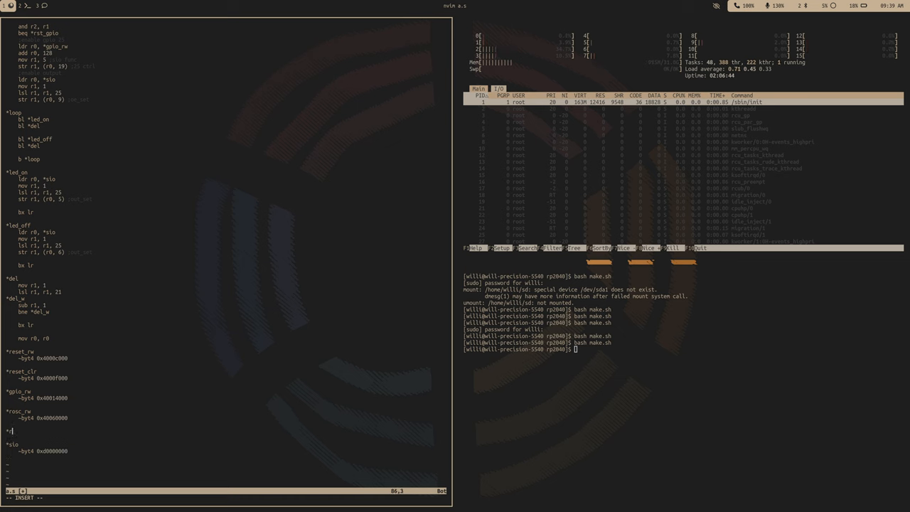
Add a rosc_pw label with a .byte directive for the ROSC password below rosc_rw.
{"action": "type", "text": "rosc_pw"}
{"action": "type", "text": "~byt4"}
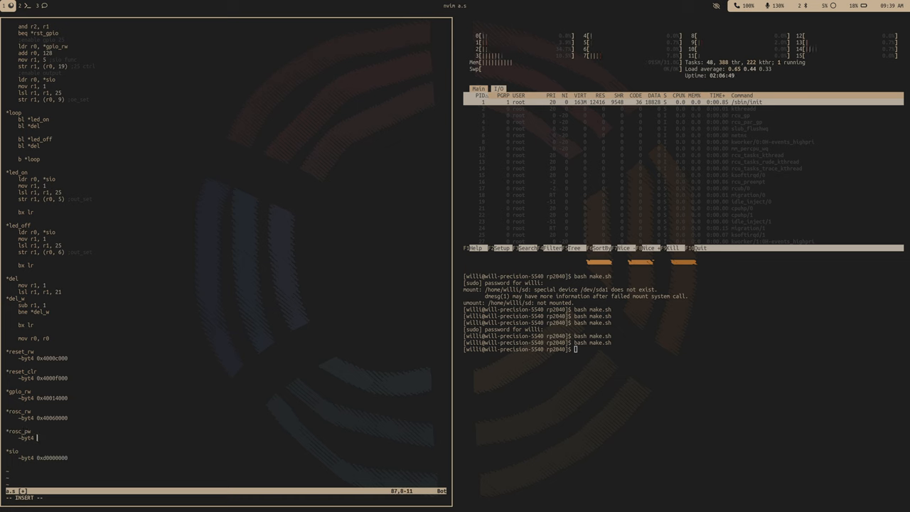
{"action": "type", "text": "0"}
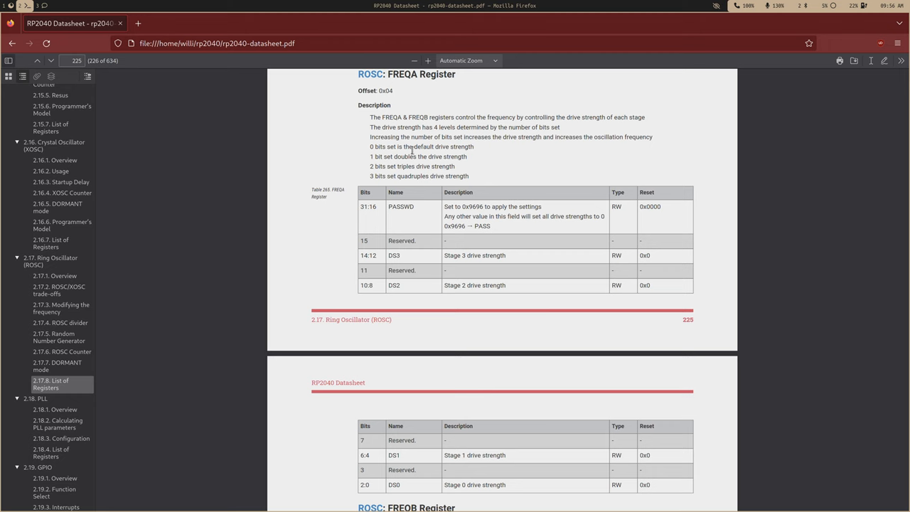
{"action": "mouse_move", "coordinate": [418, 283]}
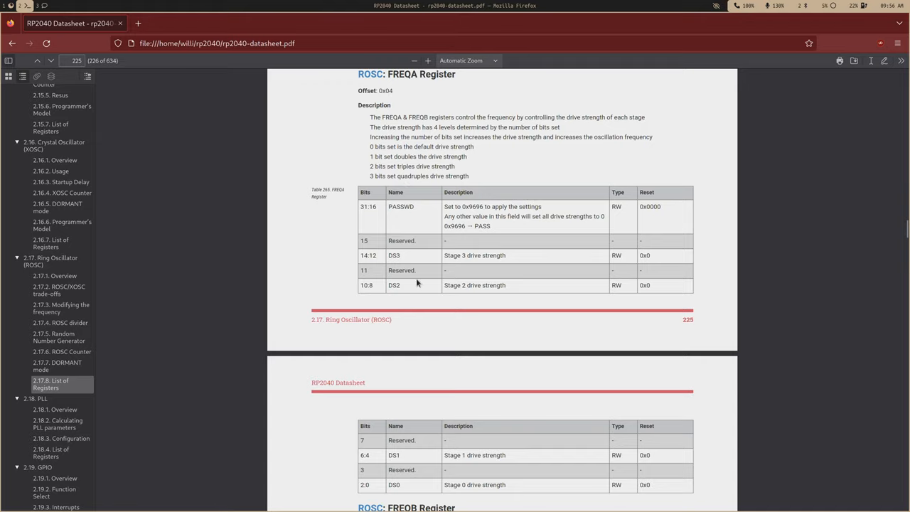
Scroll the RP2040 datasheet past DORMANT, DIV and PHASE to the ROSC RANDOMBIT and COUNT registers.
{"action": "scroll", "scroll_direction": "down", "scroll_amount": 3}
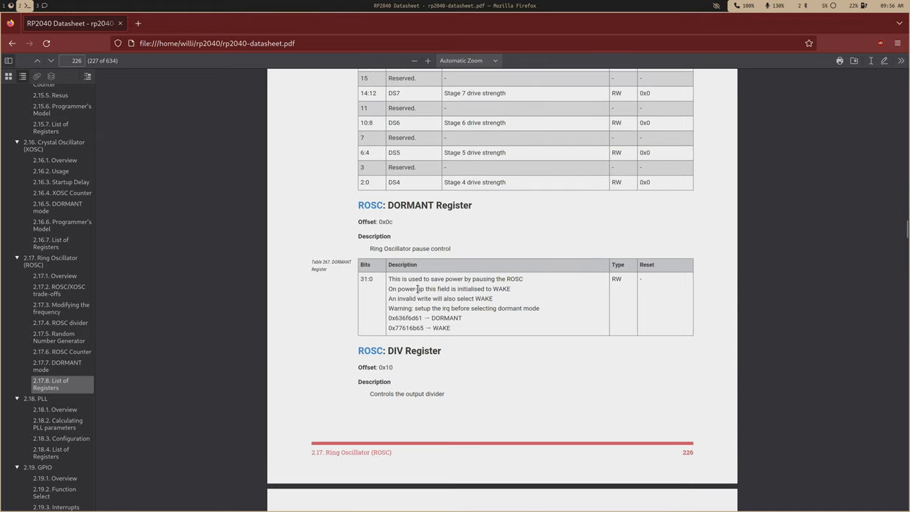
{"action": "scroll", "scroll_direction": "down", "scroll_amount": 3}
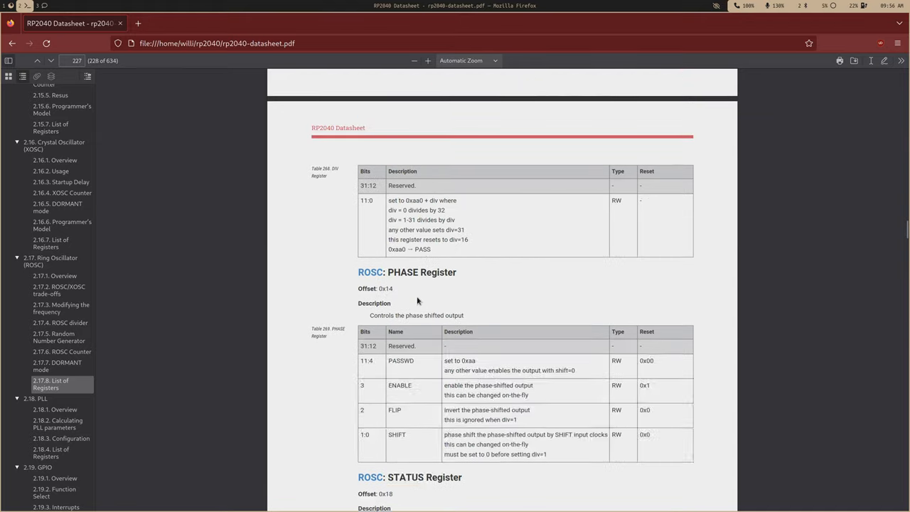
{"action": "scroll", "scroll_direction": "down", "scroll_amount": 3}
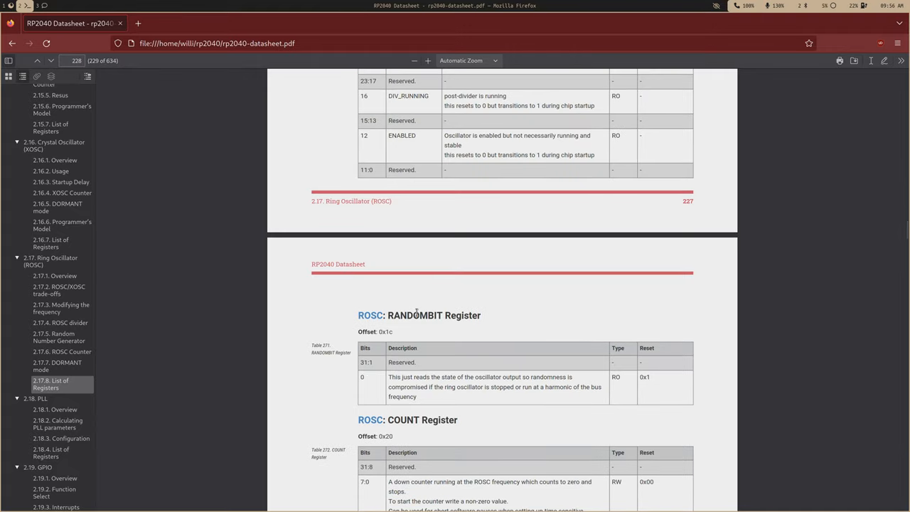
{"action": "double_click", "coordinate": [370, 315]}
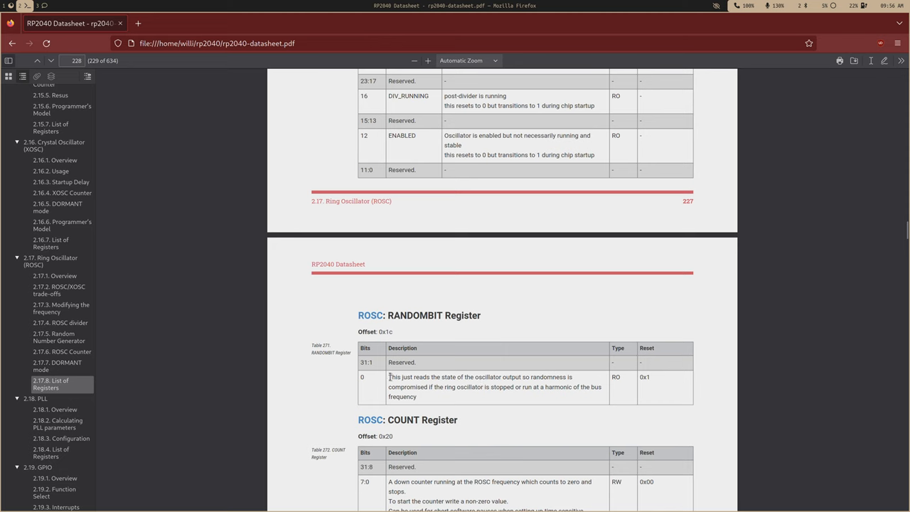
{"action": "mouse_move", "coordinate": [370, 377]}
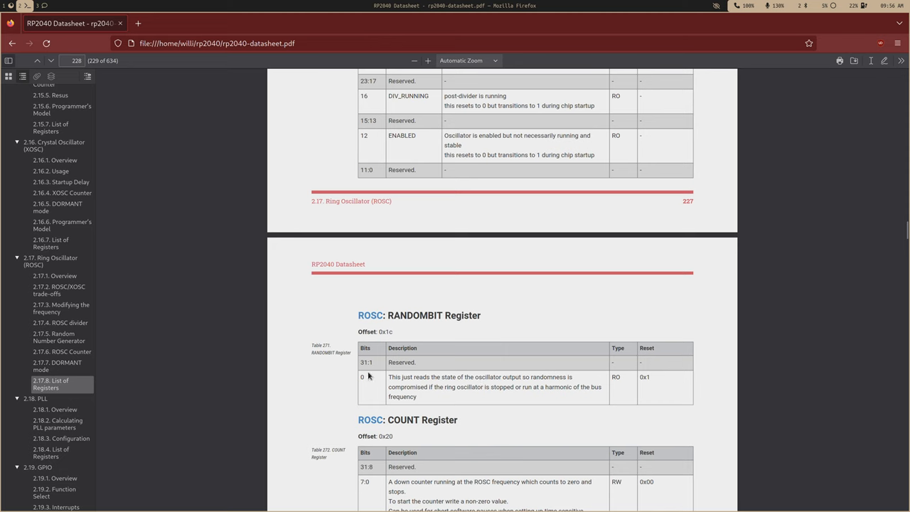
{"action": "mouse_move", "coordinate": [428, 407]}
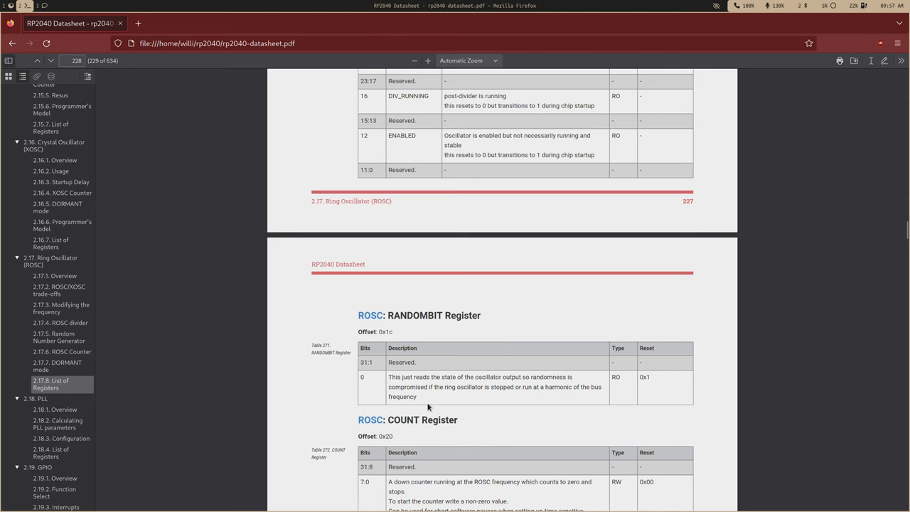